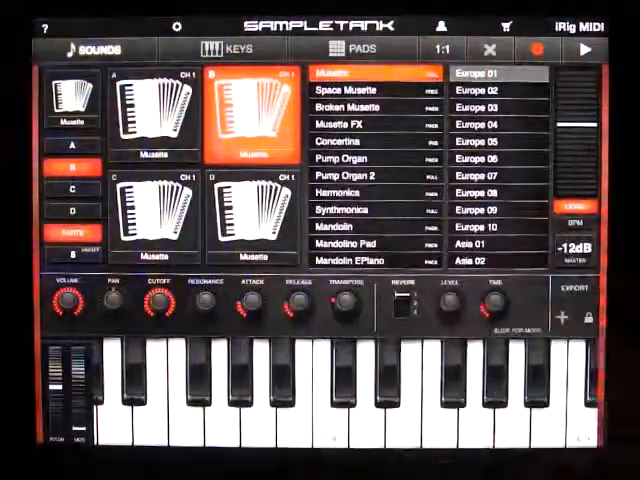
Make instrument slot A the active part holding the Musette accordion sound
left_click(150, 110)
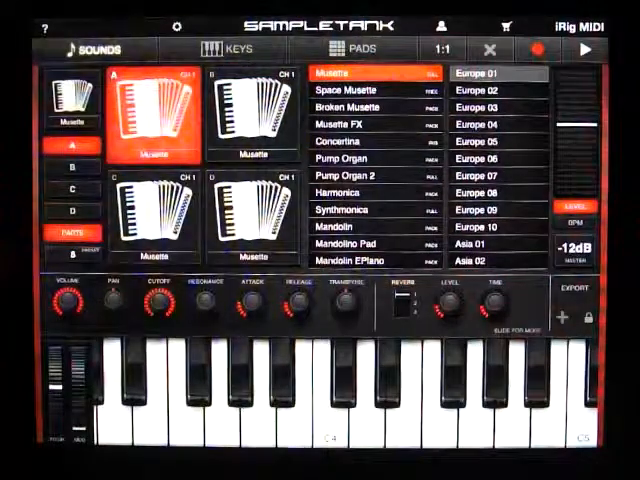